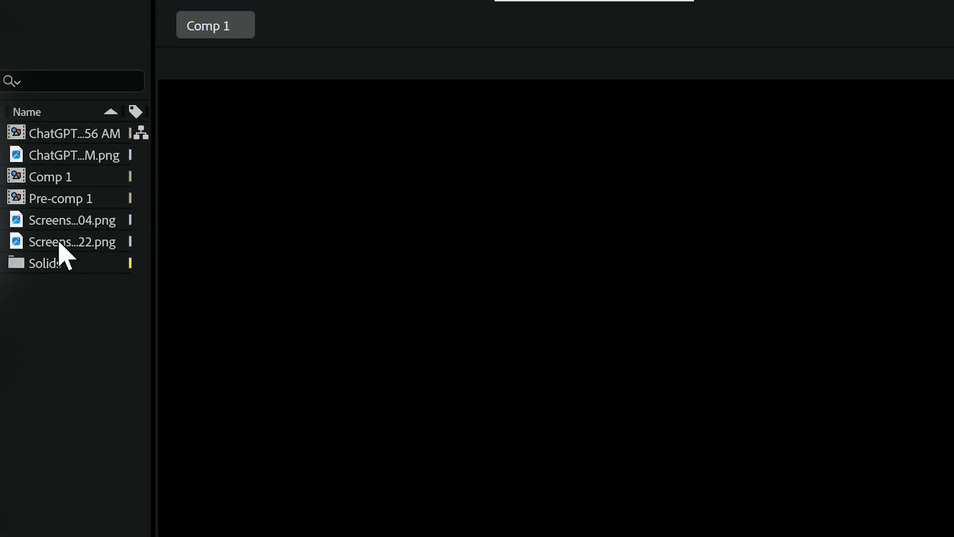
- Select the world map screenshot PNG in the Project panel for Comp 1
click(89, 228)
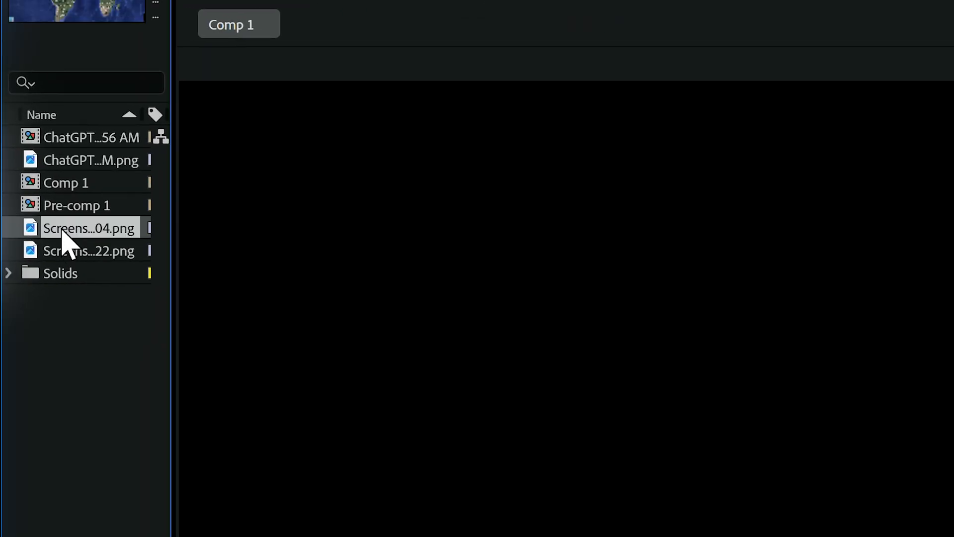
mouse_move(766, 316)
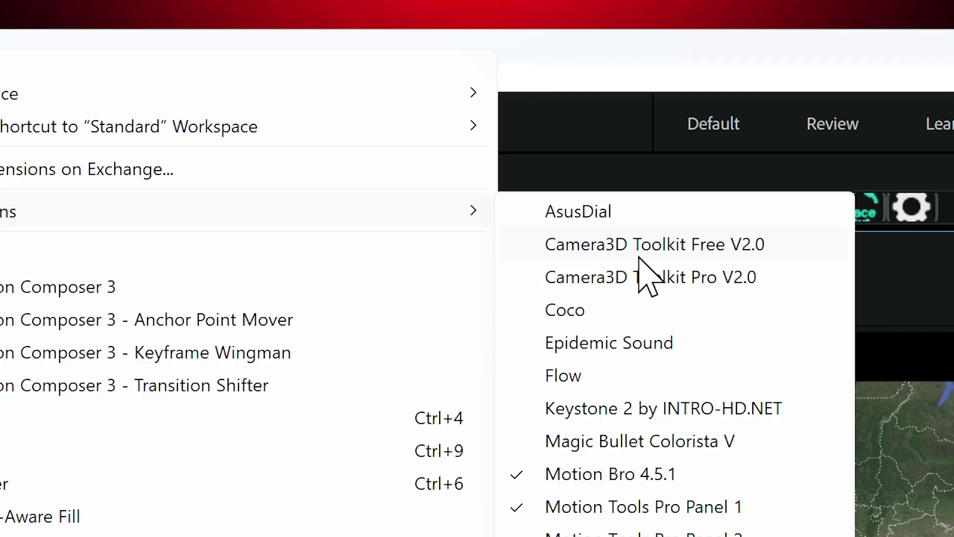
- Launch the Camera3D Toolkit Pro V2.0 extension from Window > Extensions
click(649, 277)
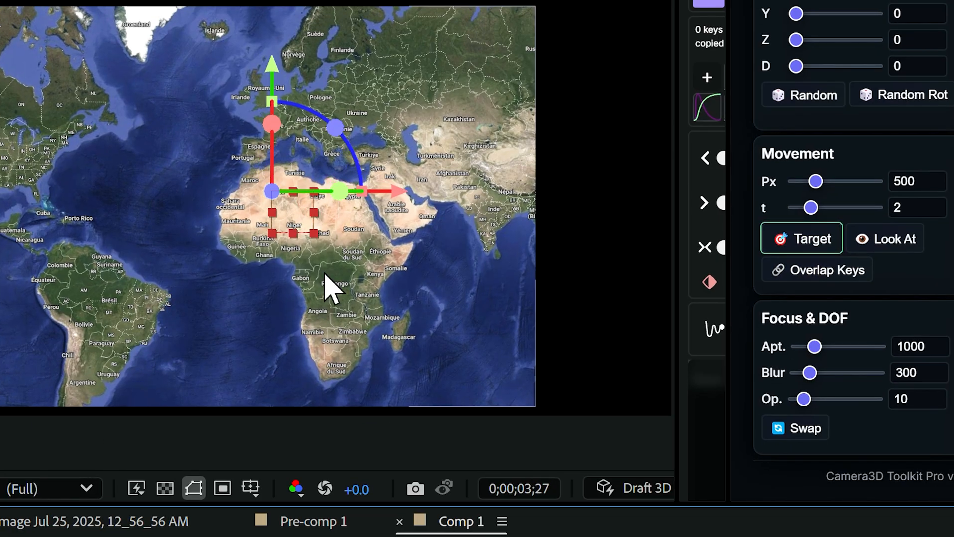
- Place the Camera3D Toolkit Pro camera rig over the world map in the Composition viewer
click(802, 238)
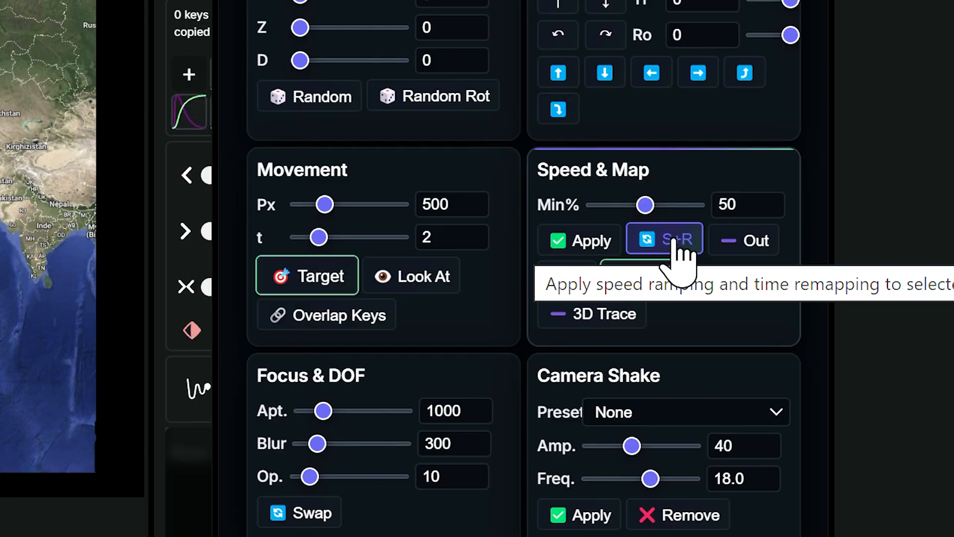
mouse_move(676, 255)
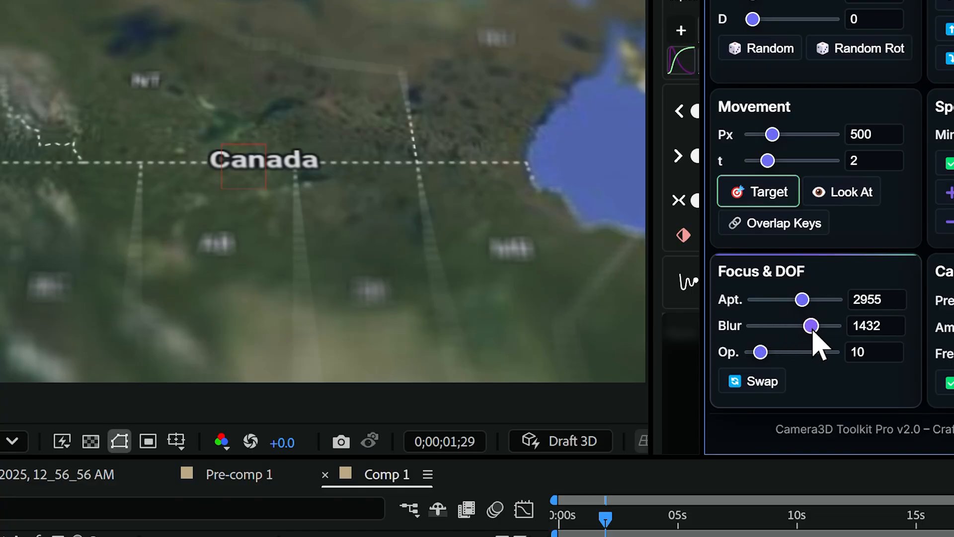
- Drag the Focus & DOF sliders to strengthen the blur (Apt. ~2955, Blur ~1432)
drag(811, 325, 785, 326)
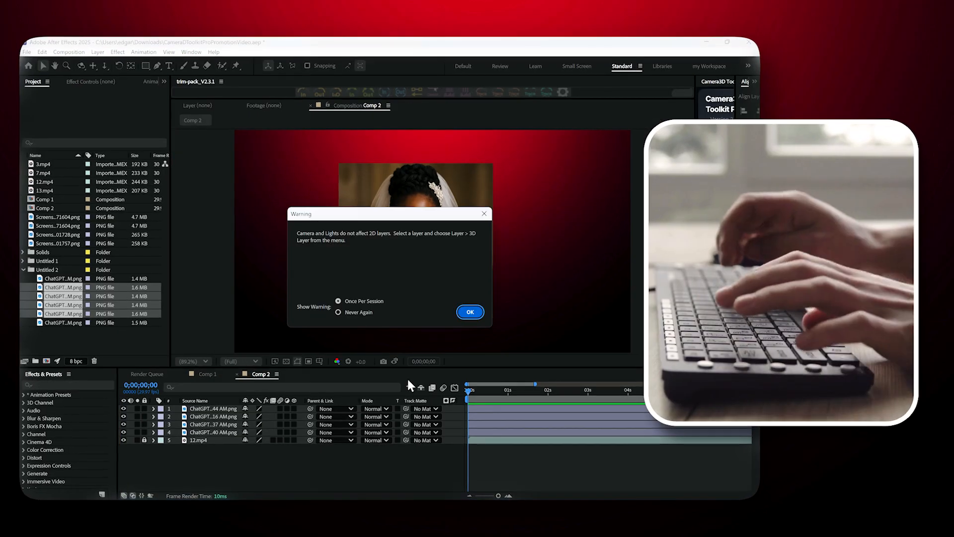
- Dismiss the camera-on-2D-layers warning in Comp 2
click(470, 311)
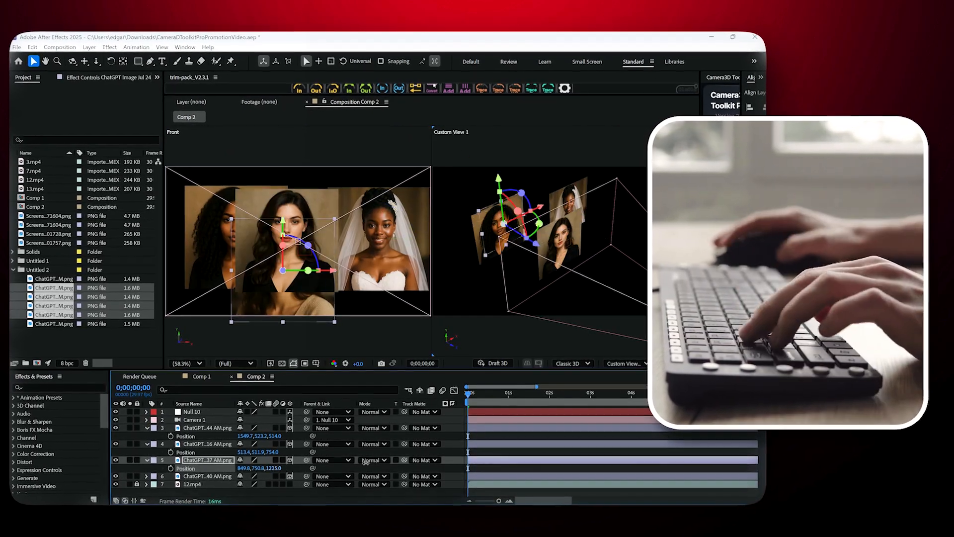